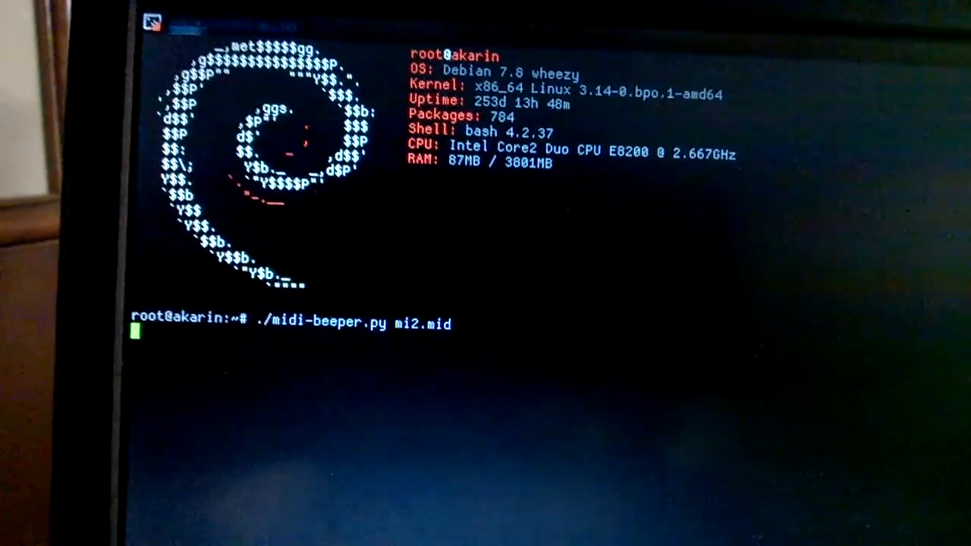
Run ./midi-beeper.py mi2.mid so it parses and plays the file through the PC speaker
{"action": "key", "text": "Return"}
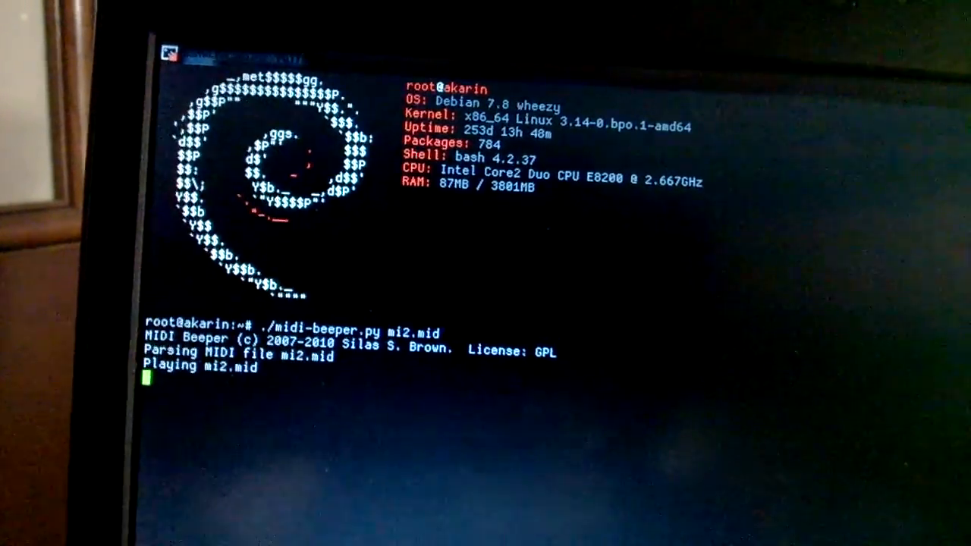